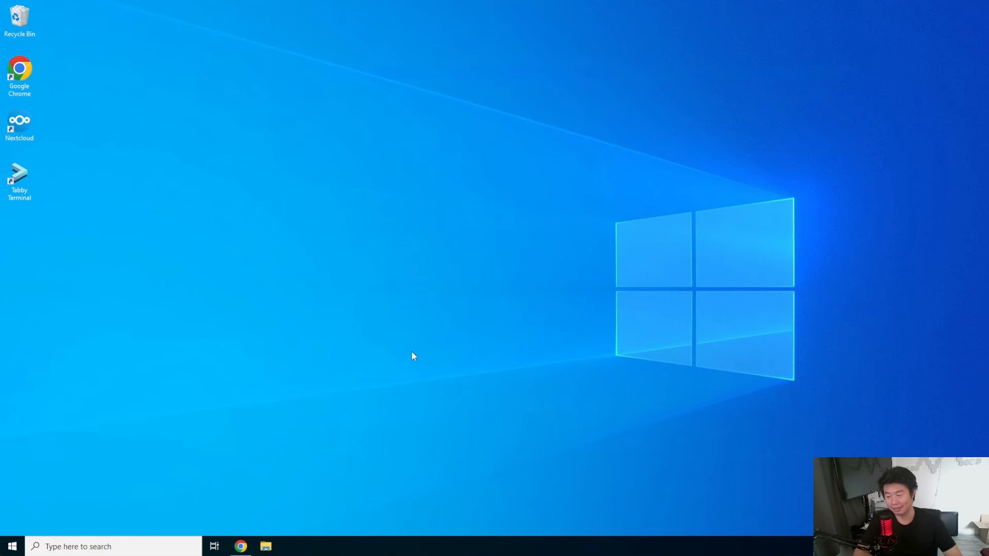
{"action": "mouse_move", "coordinate": [394, 340]}
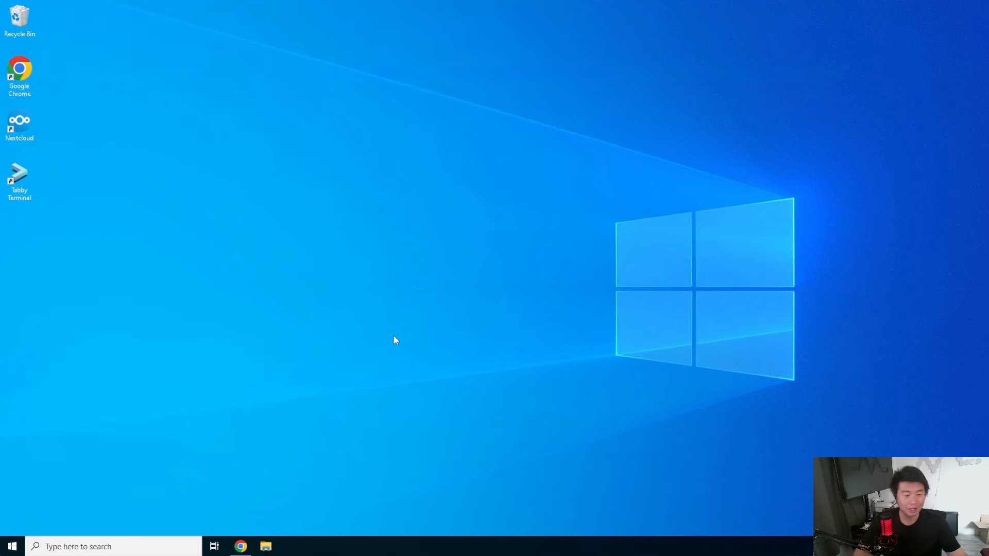
{"action": "mouse_move", "coordinate": [77, 546]}
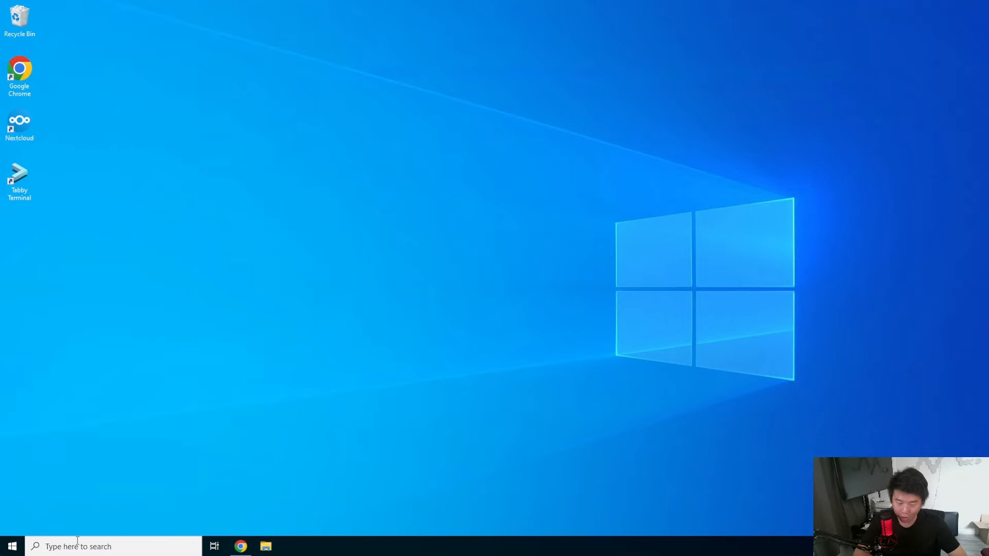
Search Windows for 'vi' so Visual Studio Code appears as the best match.
{"action": "type", "text": "vi"}
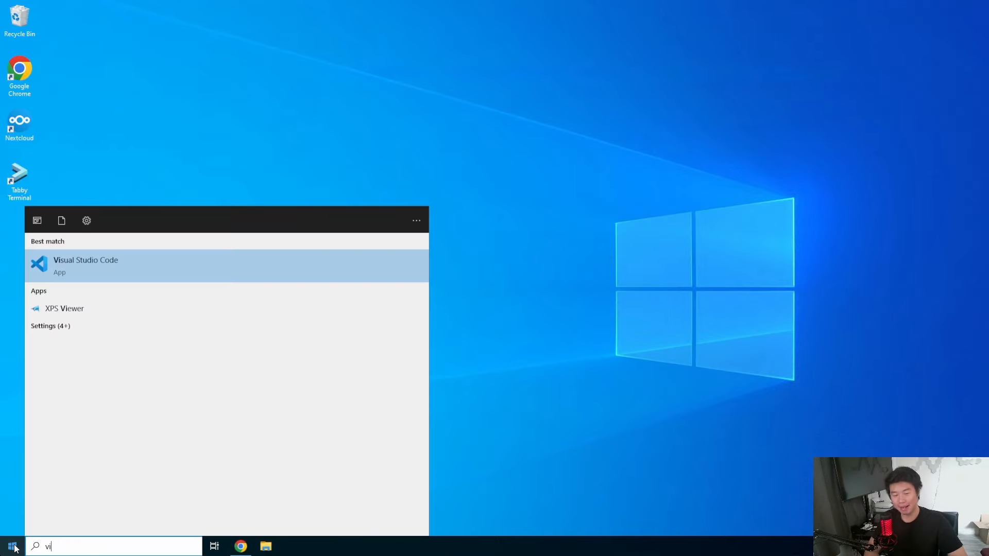
Launch VS Code and create committed.txt in 24-Committing containing 'I am committed'.
{"action": "left_click", "coordinate": [85, 265]}
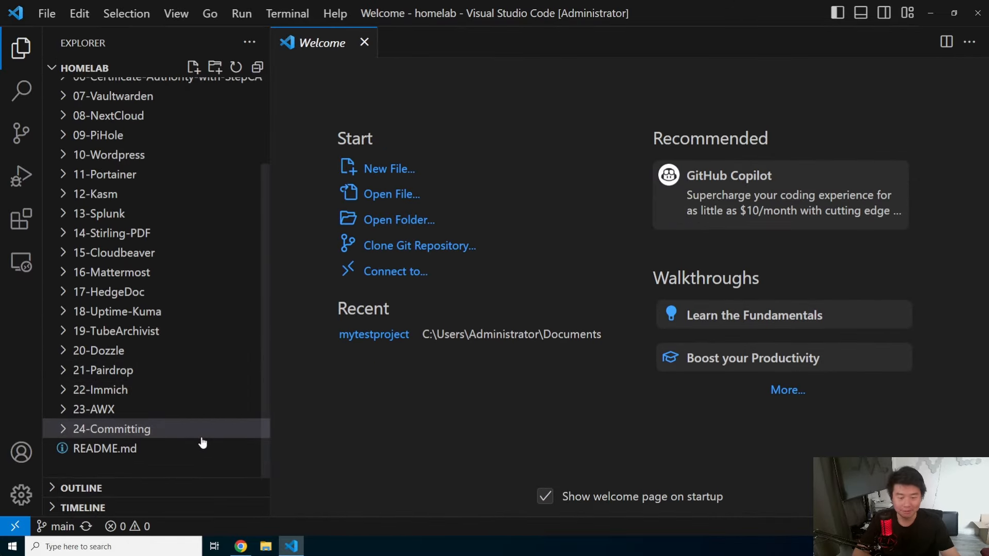
{"action": "right_click", "coordinate": [113, 429]}
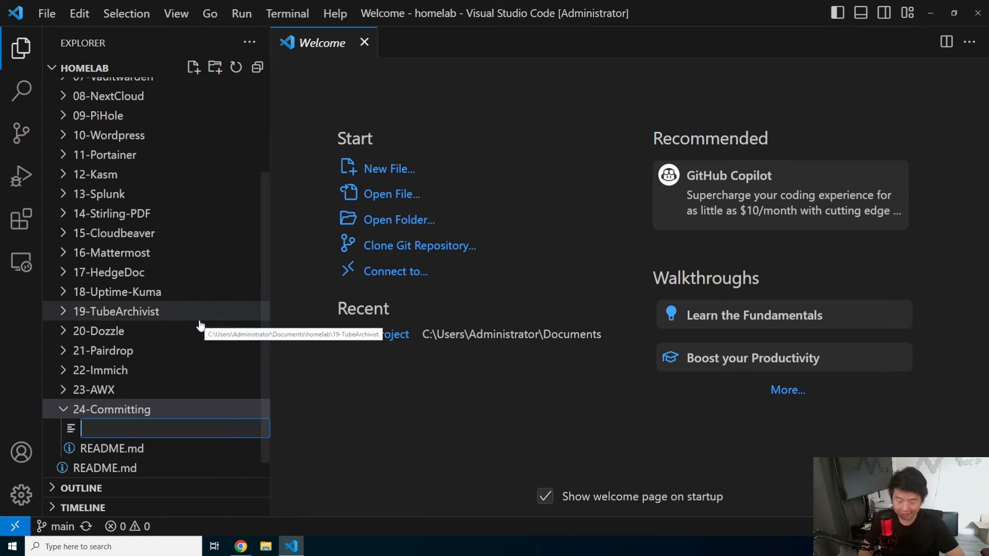
{"action": "type", "text": "committed.tx"}
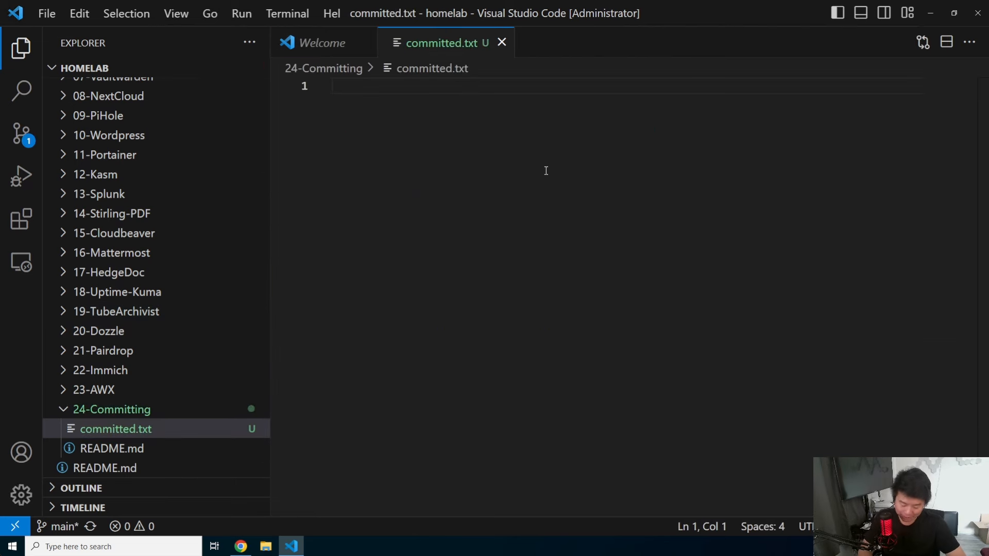
{"action": "type", "text": "I am committed"}
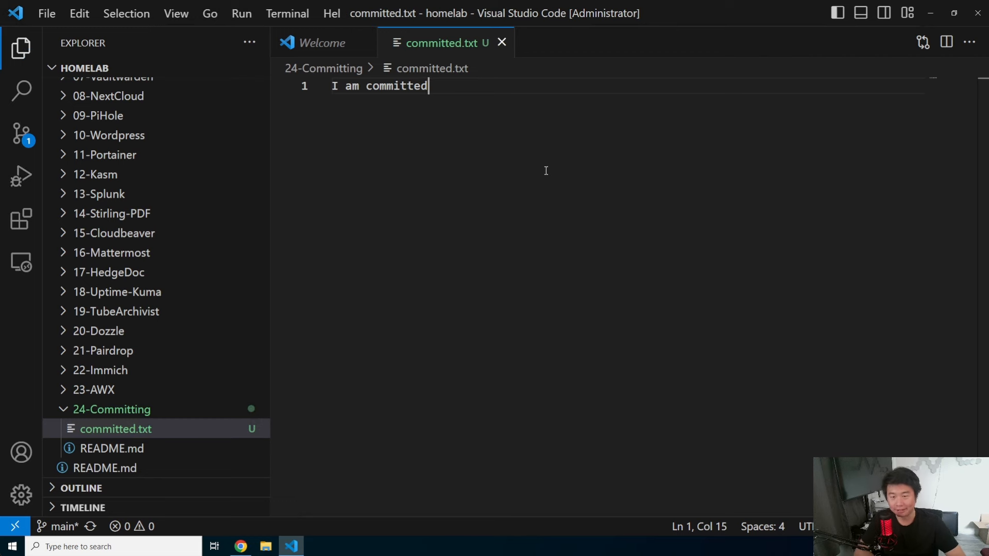
{"action": "right_click", "coordinate": [116, 429]}
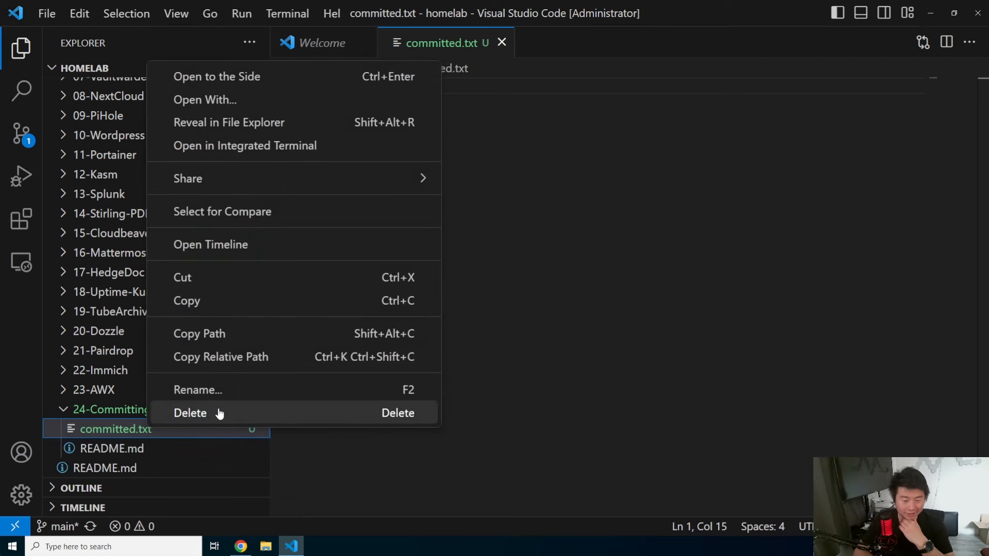
{"action": "mouse_move", "coordinate": [245, 145]}
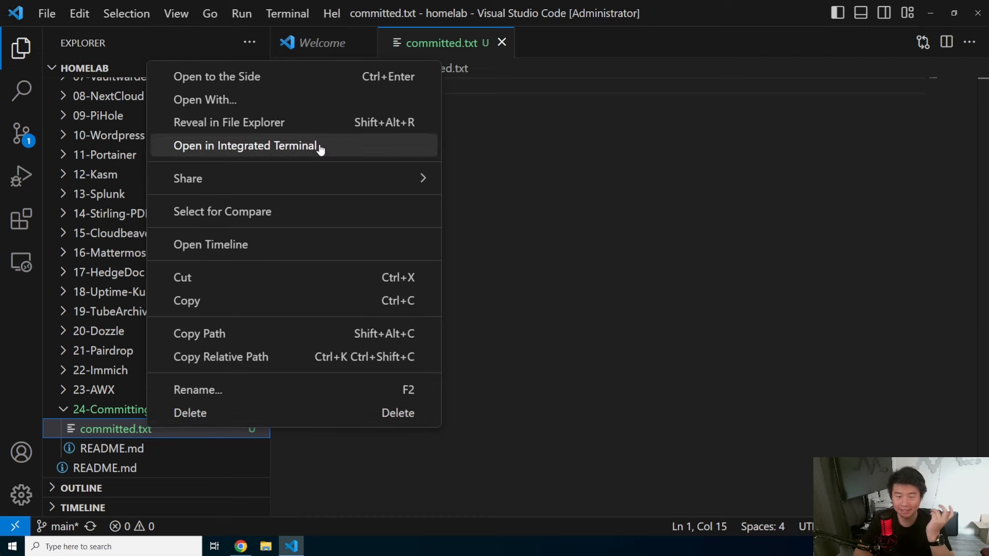
In a 24-Committing terminal, git add, commit with 'I know how to commit', and push.
{"action": "left_click", "coordinate": [246, 146]}
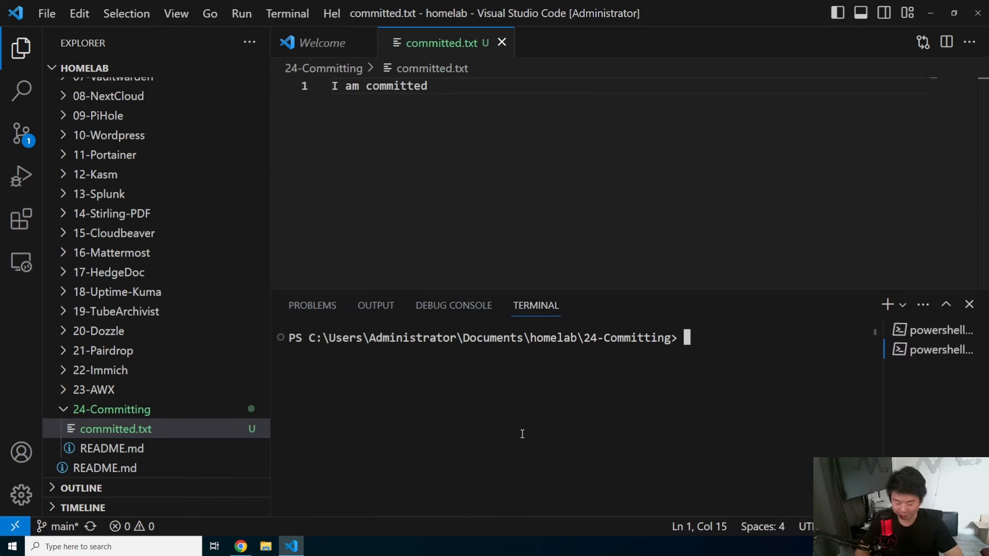
{"action": "type", "text": "git add ."}
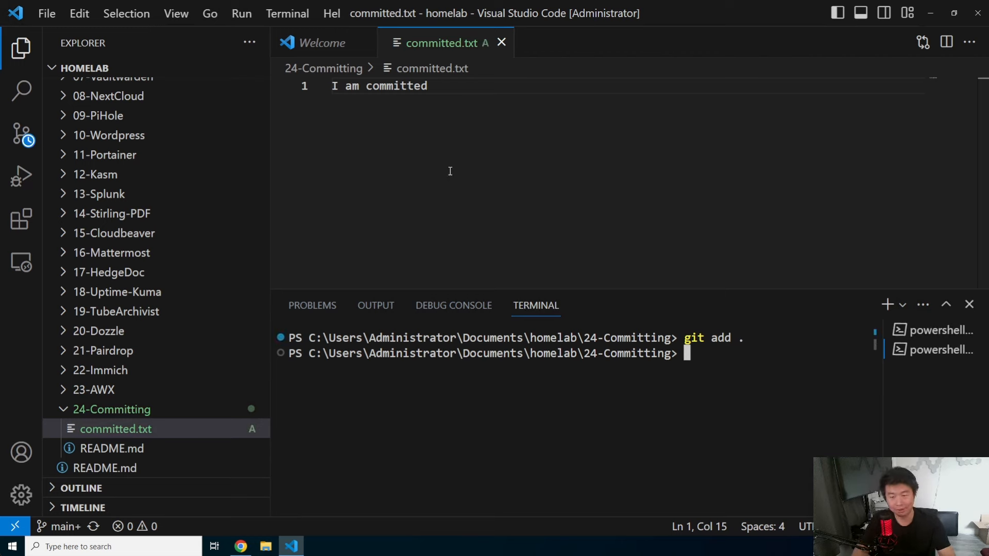
{"action": "type", "text": "git"}
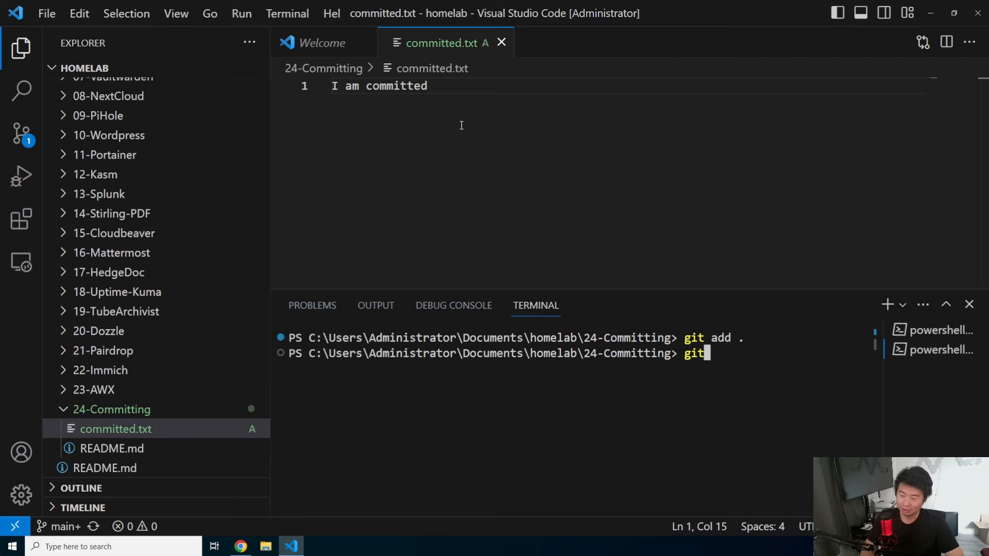
{"action": "type", "text": "commit-"}
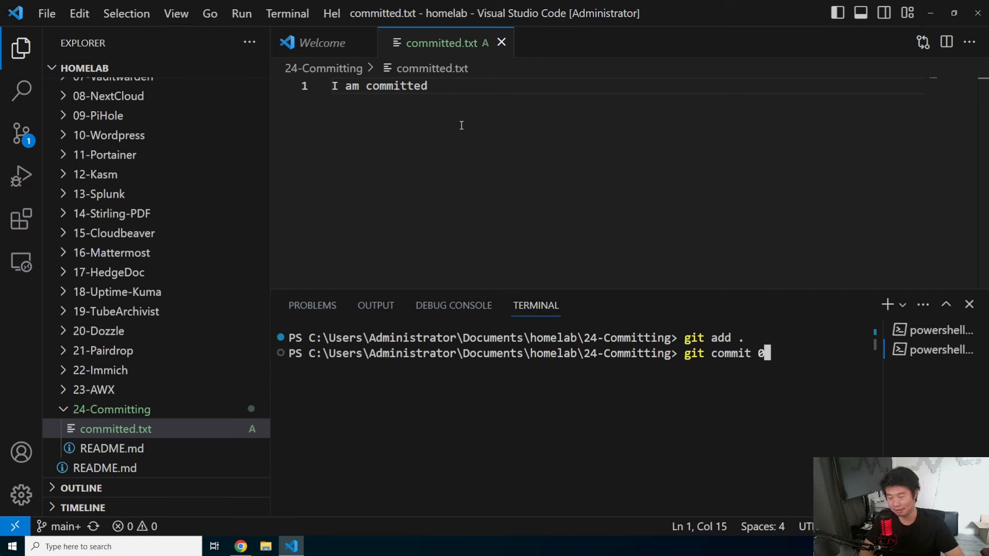
{"action": "type", "text": "-m \"I know how to commit"}
{"action": "type", "text": "git"}
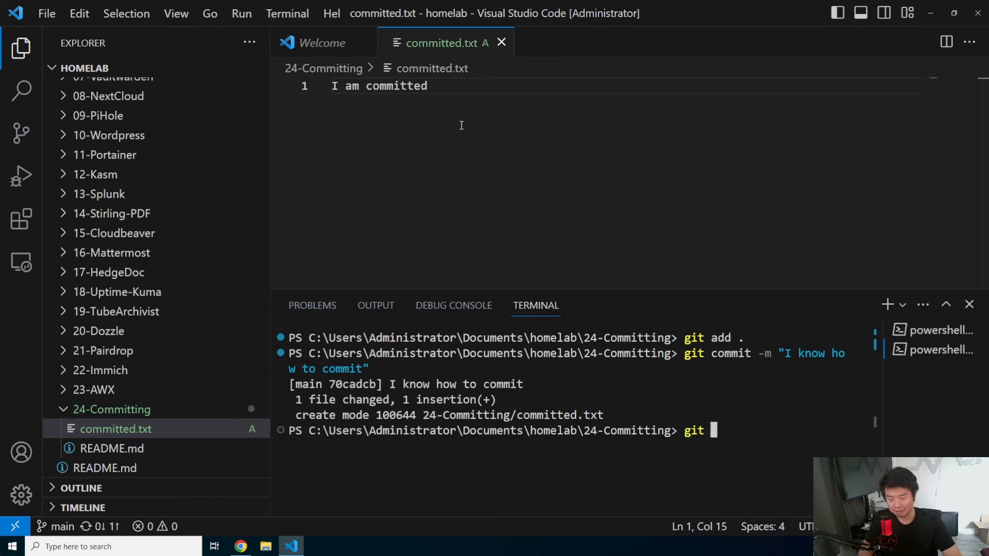
{"action": "type", "text": "push"}
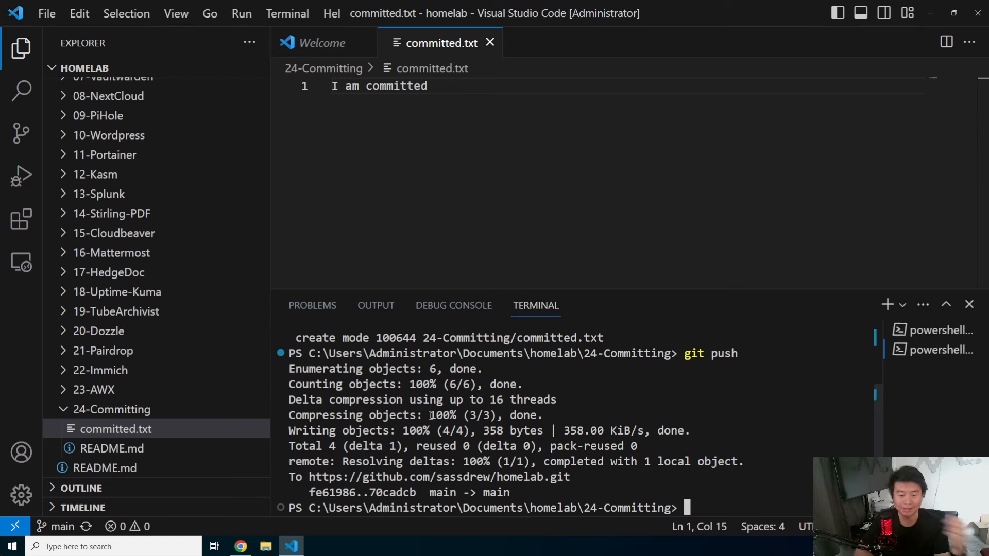
{"action": "mouse_move", "coordinate": [240, 546]}
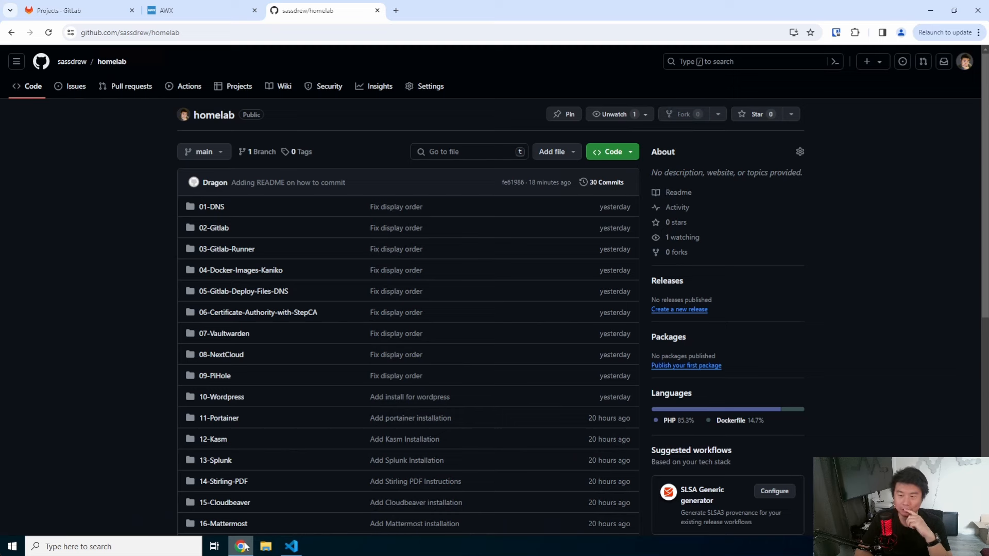
{"action": "mouse_move", "coordinate": [901, 158]}
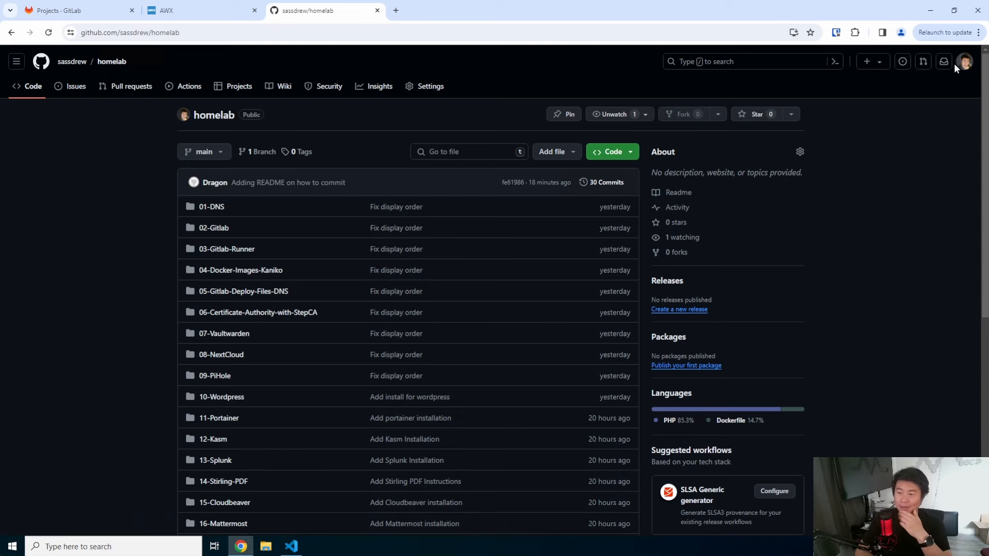
{"action": "left_click", "coordinate": [965, 61]}
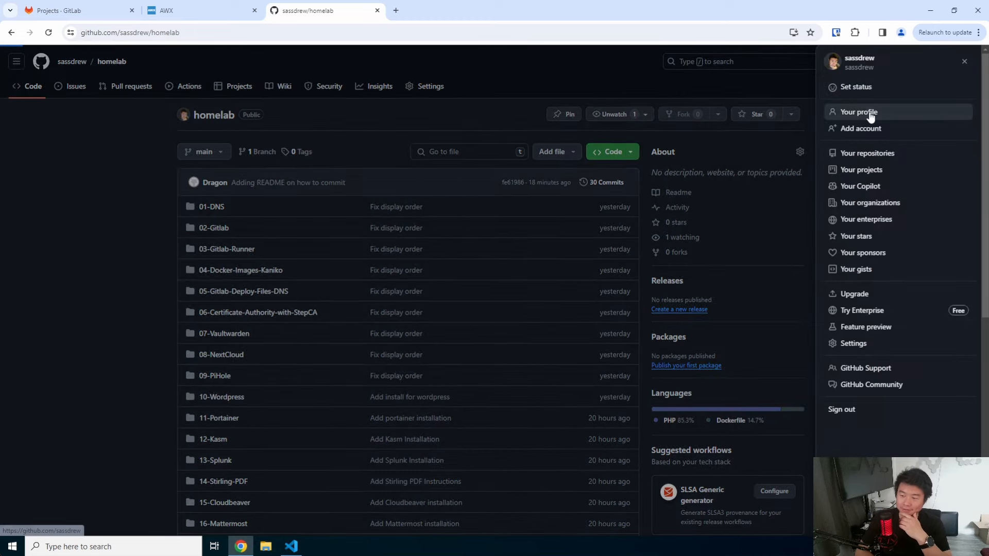
{"action": "left_click", "coordinate": [859, 112]}
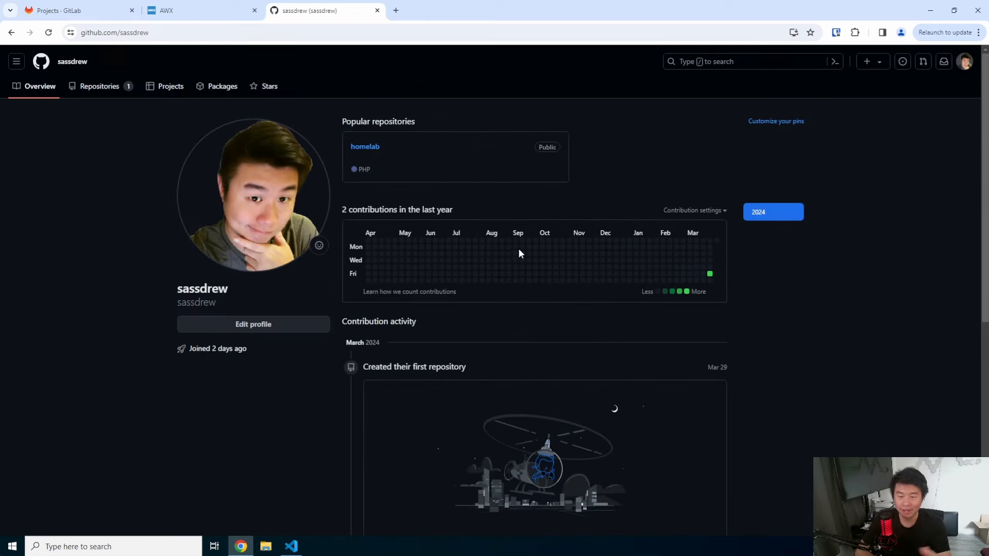
{"action": "mouse_move", "coordinate": [708, 274]}
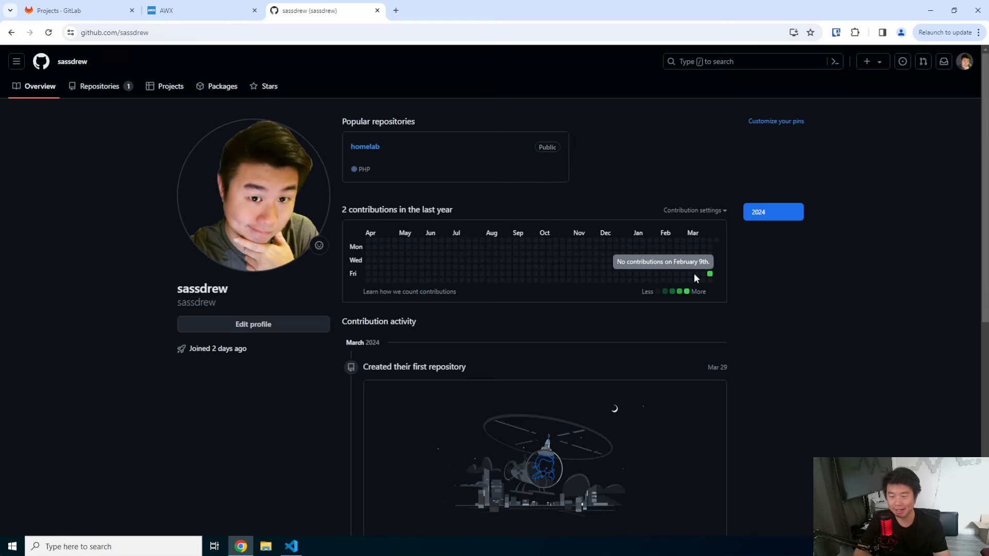
{"action": "mouse_move", "coordinate": [511, 218]}
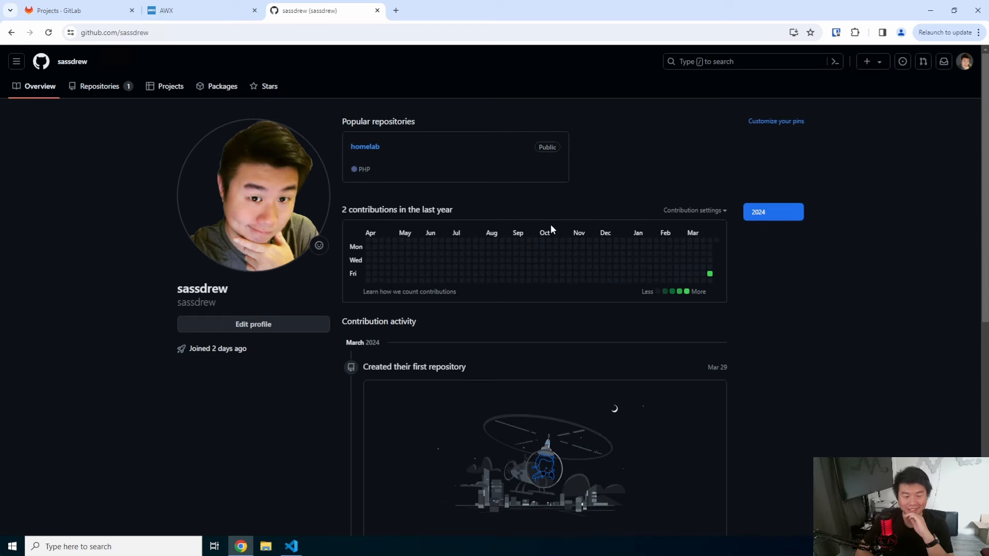
{"action": "mouse_move", "coordinate": [556, 263]}
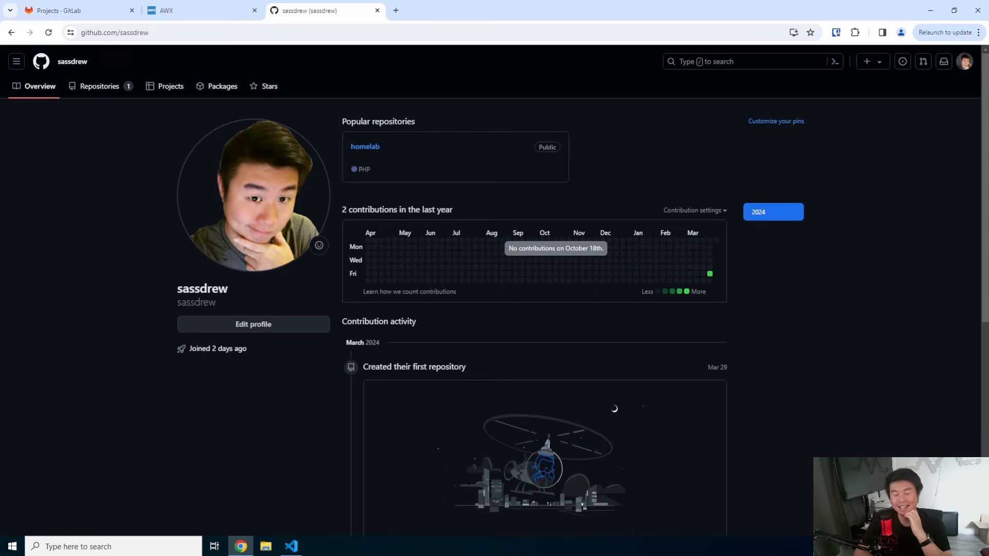
{"action": "mouse_move", "coordinate": [646, 168]}
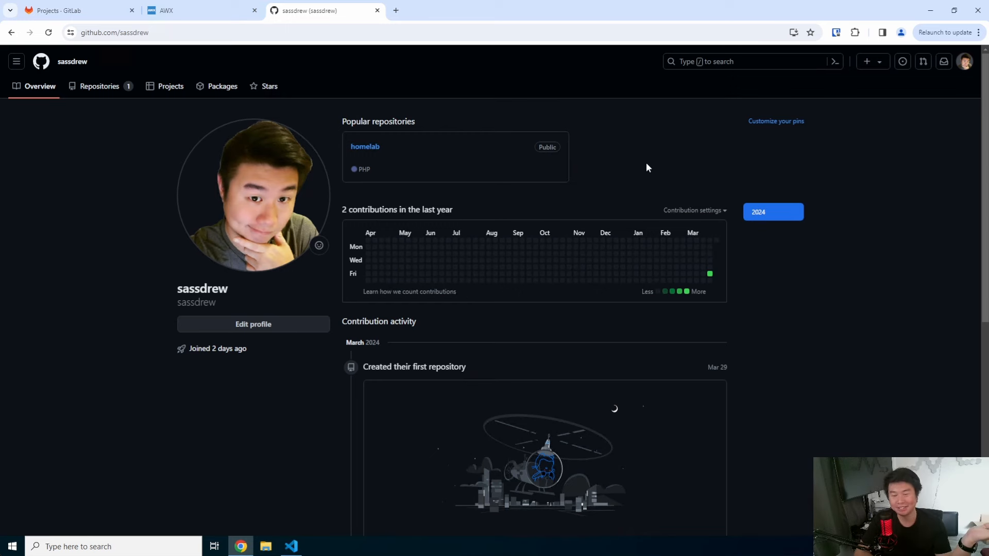
{"action": "mouse_move", "coordinate": [233, 120]}
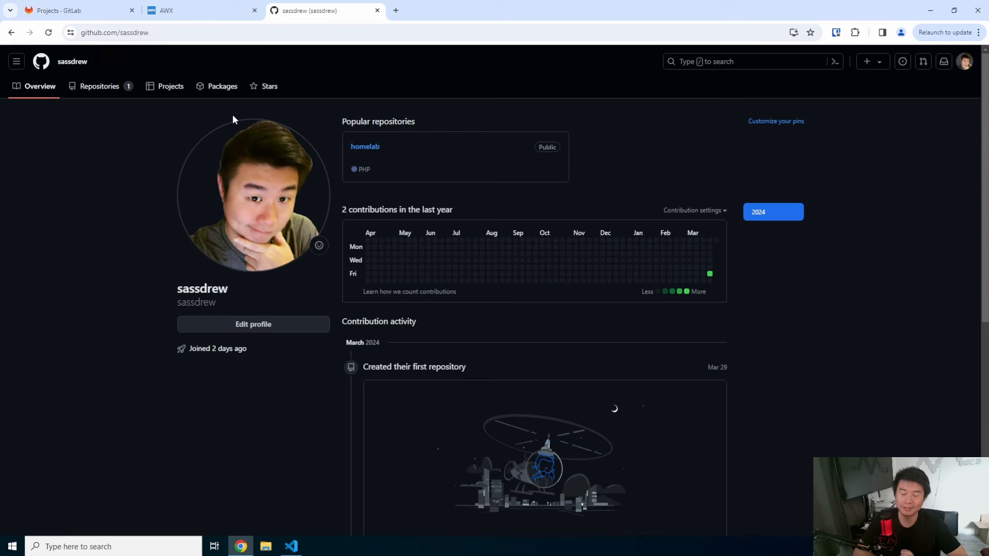
Open the homelab repository from my Repositories list and view its file list.
{"action": "left_click", "coordinate": [99, 86]}
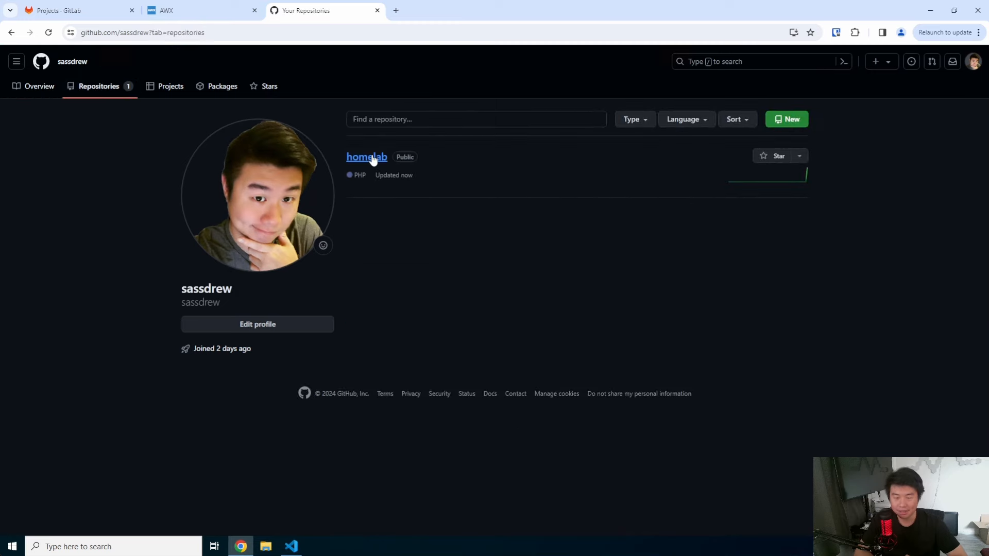
{"action": "left_click", "coordinate": [367, 156]}
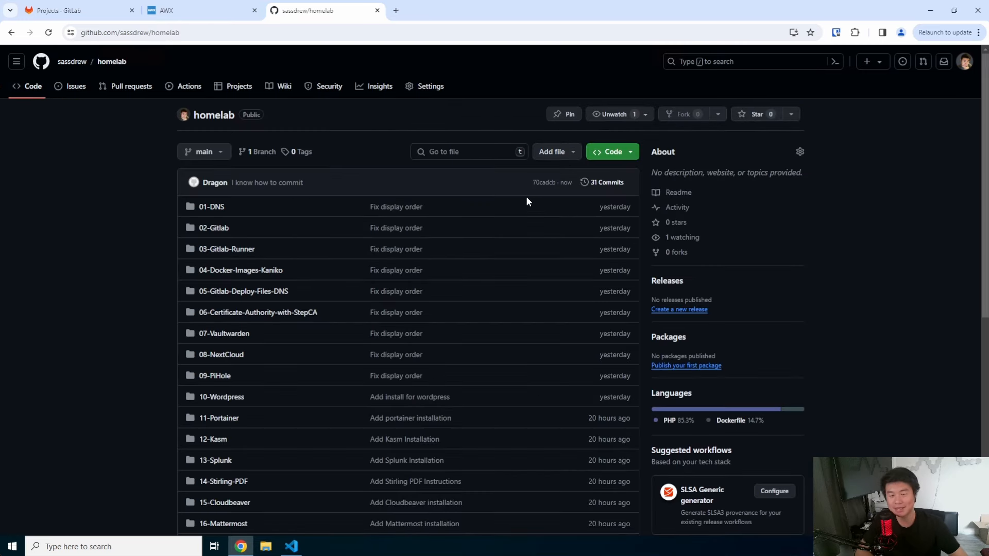
{"action": "scroll", "scroll_direction": "down", "scroll_amount": 3}
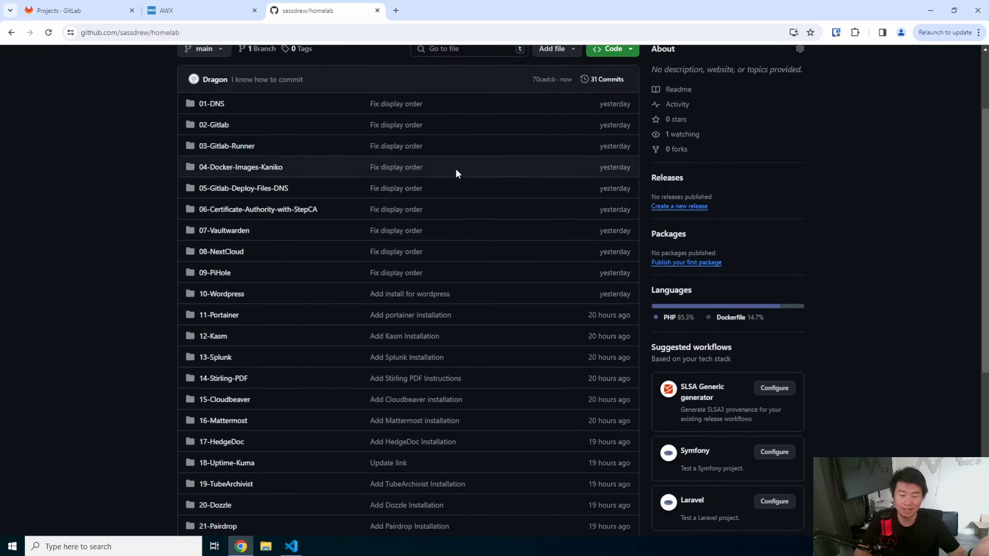
{"action": "scroll", "scroll_direction": "down", "scroll_amount": 3}
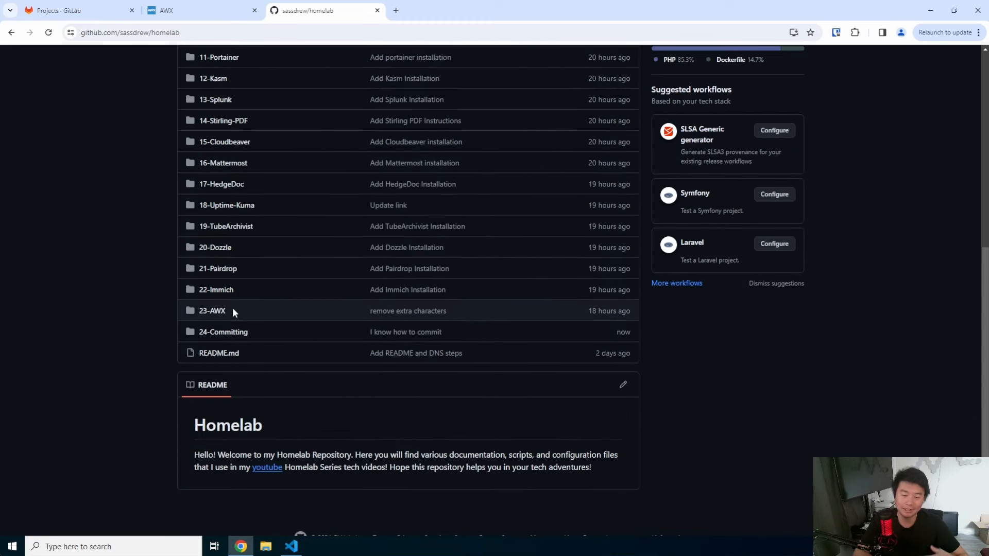
Open the 23-AWX folder and read its Creating a AWX Server README down to Troubleshooting.
{"action": "left_click", "coordinate": [212, 310]}
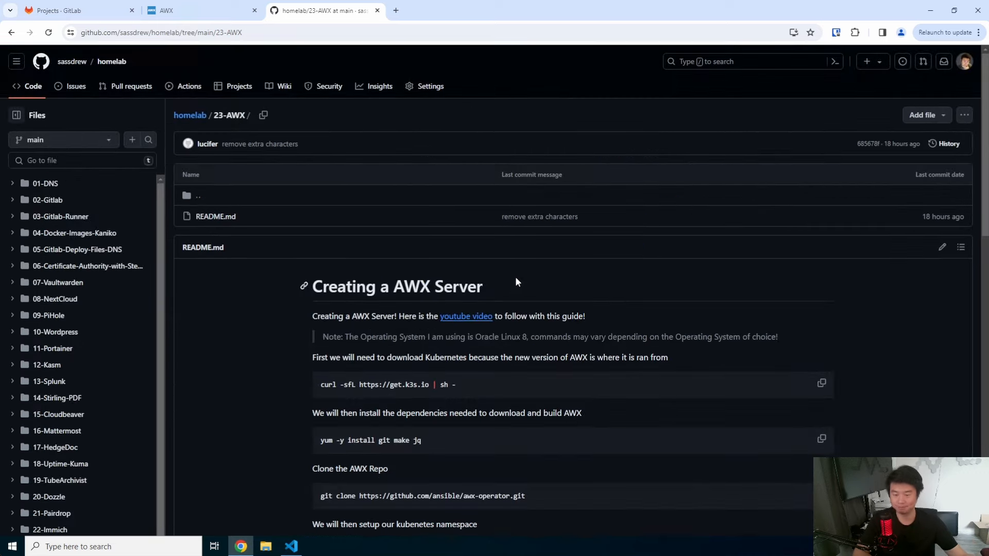
{"action": "scroll", "scroll_direction": "down", "scroll_amount": 3}
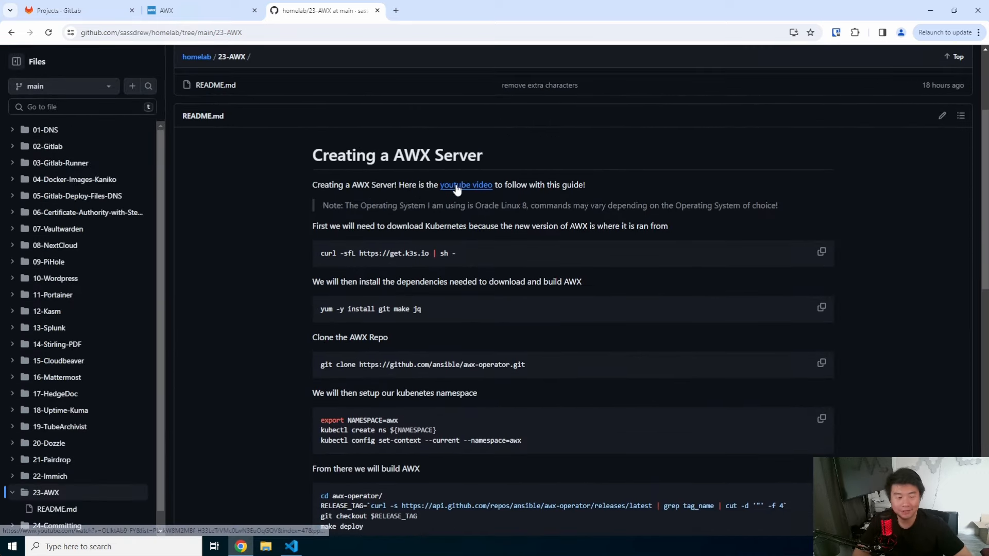
{"action": "scroll", "scroll_direction": "down", "scroll_amount": 3}
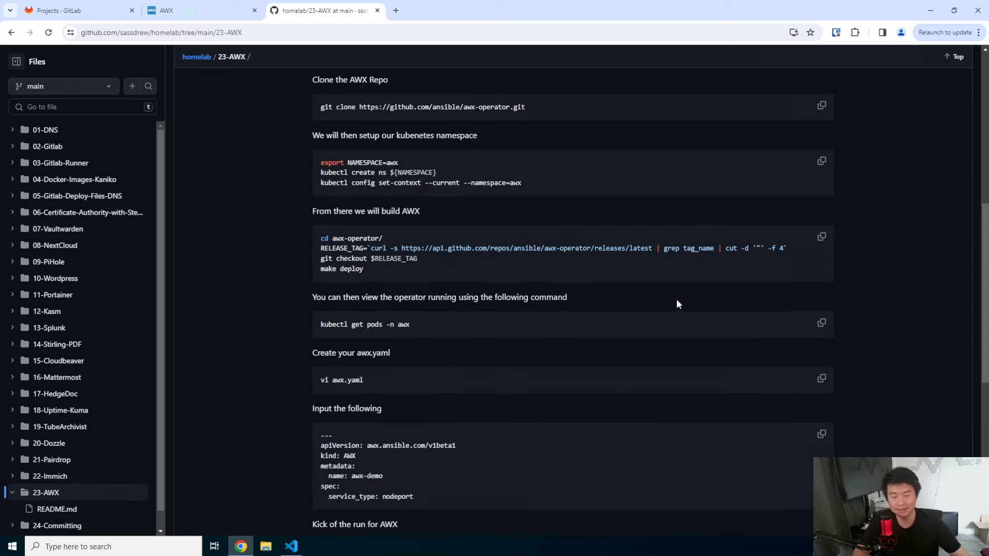
{"action": "scroll", "scroll_direction": "down", "scroll_amount": 3}
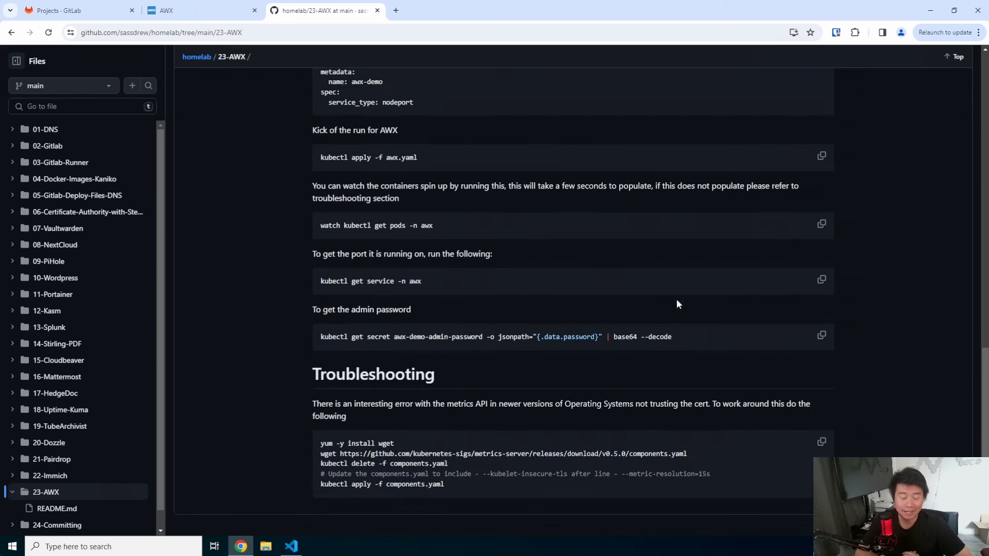
{"action": "mouse_move", "coordinate": [274, 227]}
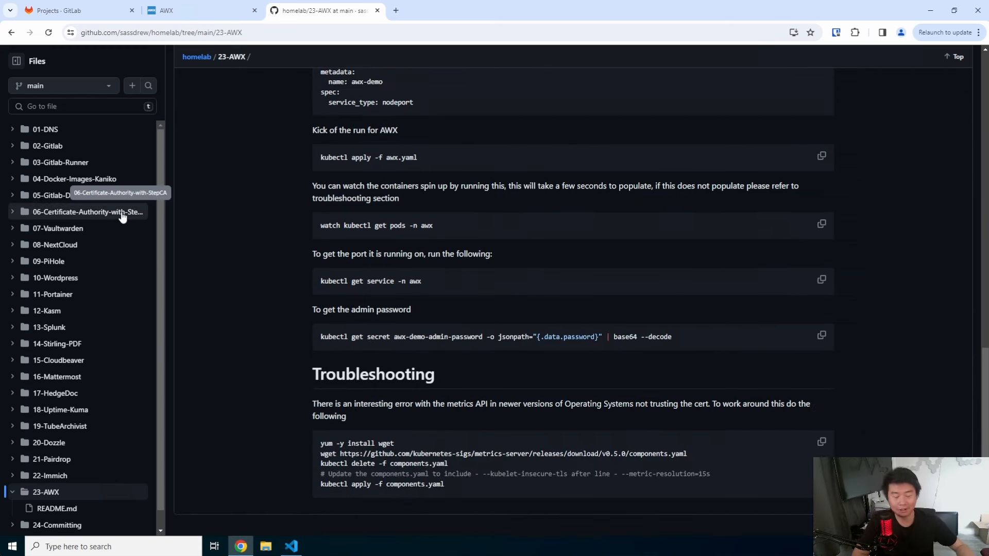
{"action": "mouse_move", "coordinate": [124, 213]}
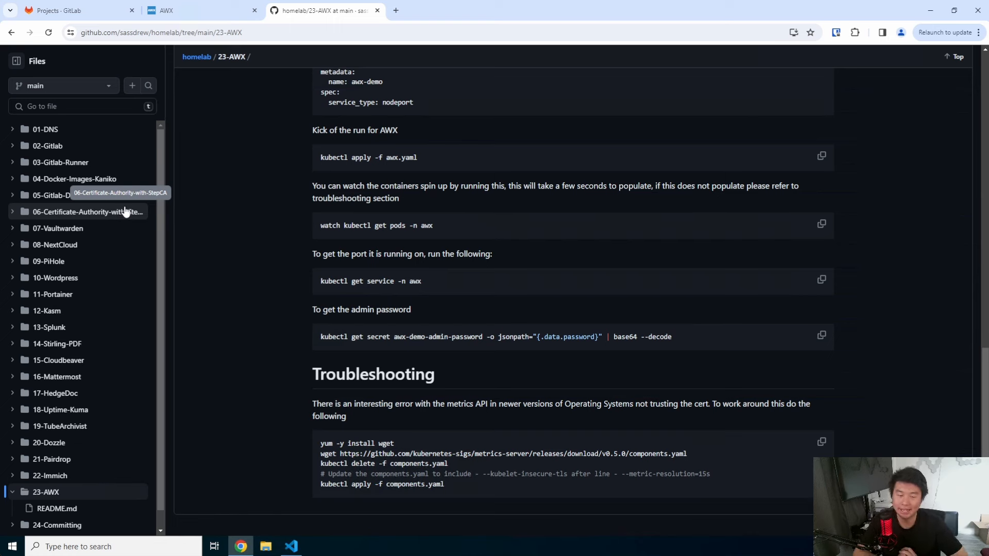
{"action": "mouse_move", "coordinate": [641, 252]}
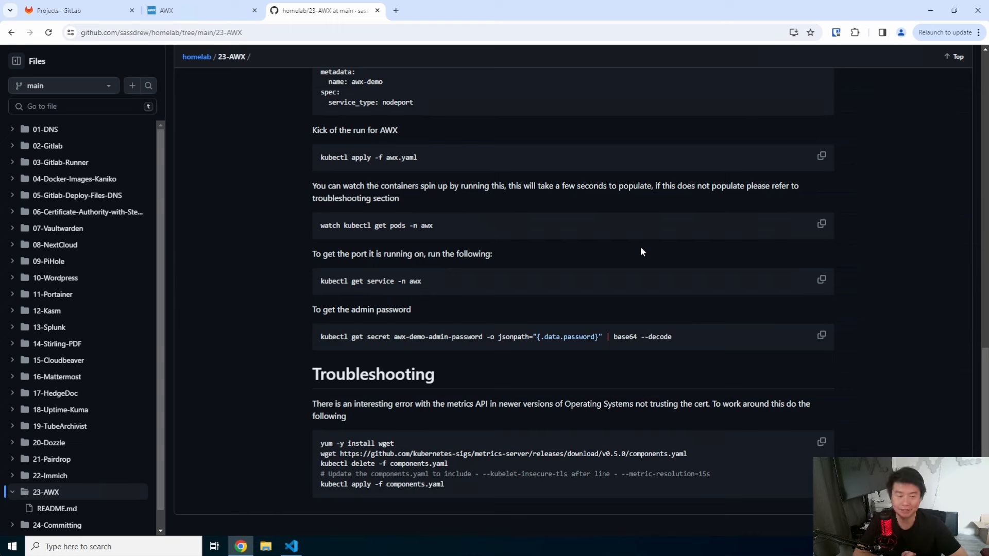
{"action": "mouse_move", "coordinate": [615, 261]}
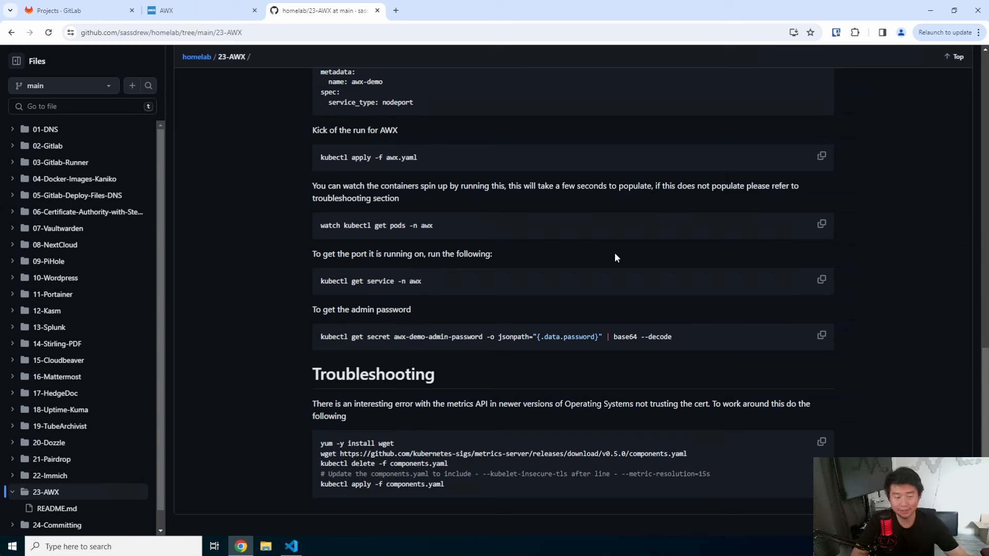
{"action": "mouse_move", "coordinate": [606, 252]}
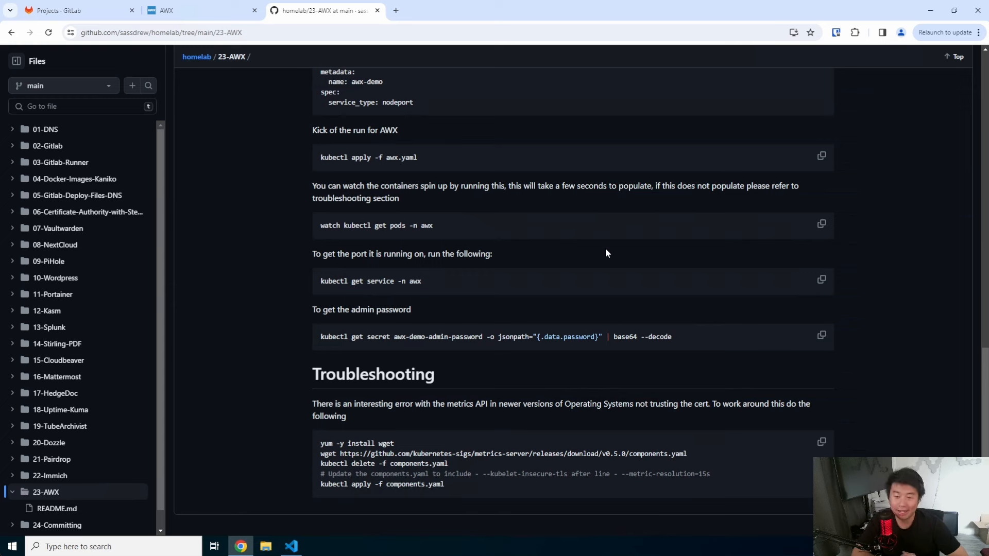
{"action": "mouse_move", "coordinate": [610, 246]}
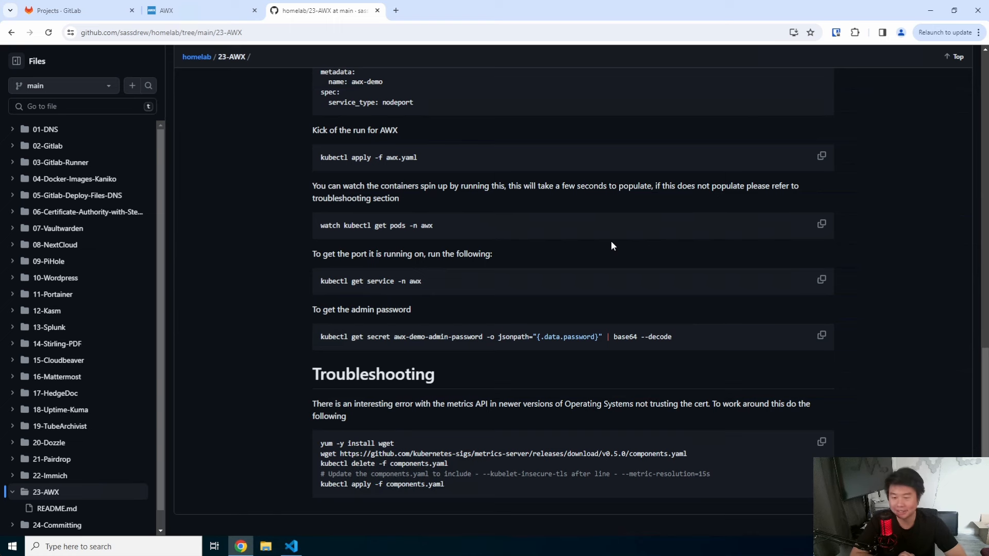